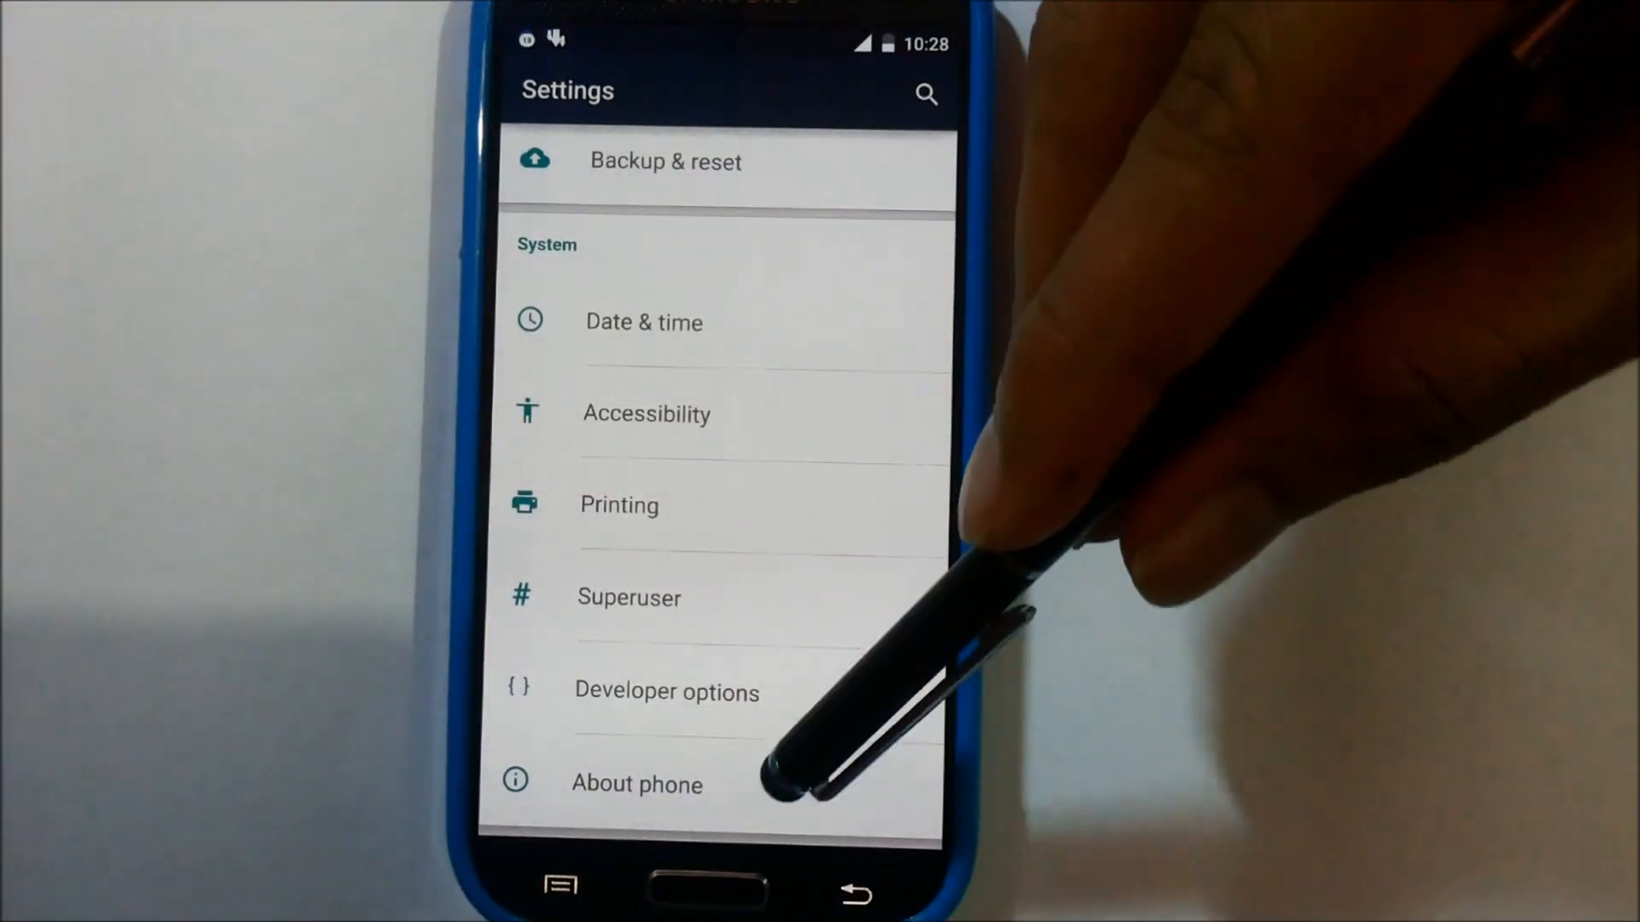
- View About phone showing CyanogenMod 12 and Android 5.0.1, then return to the home screen
click(637, 784)
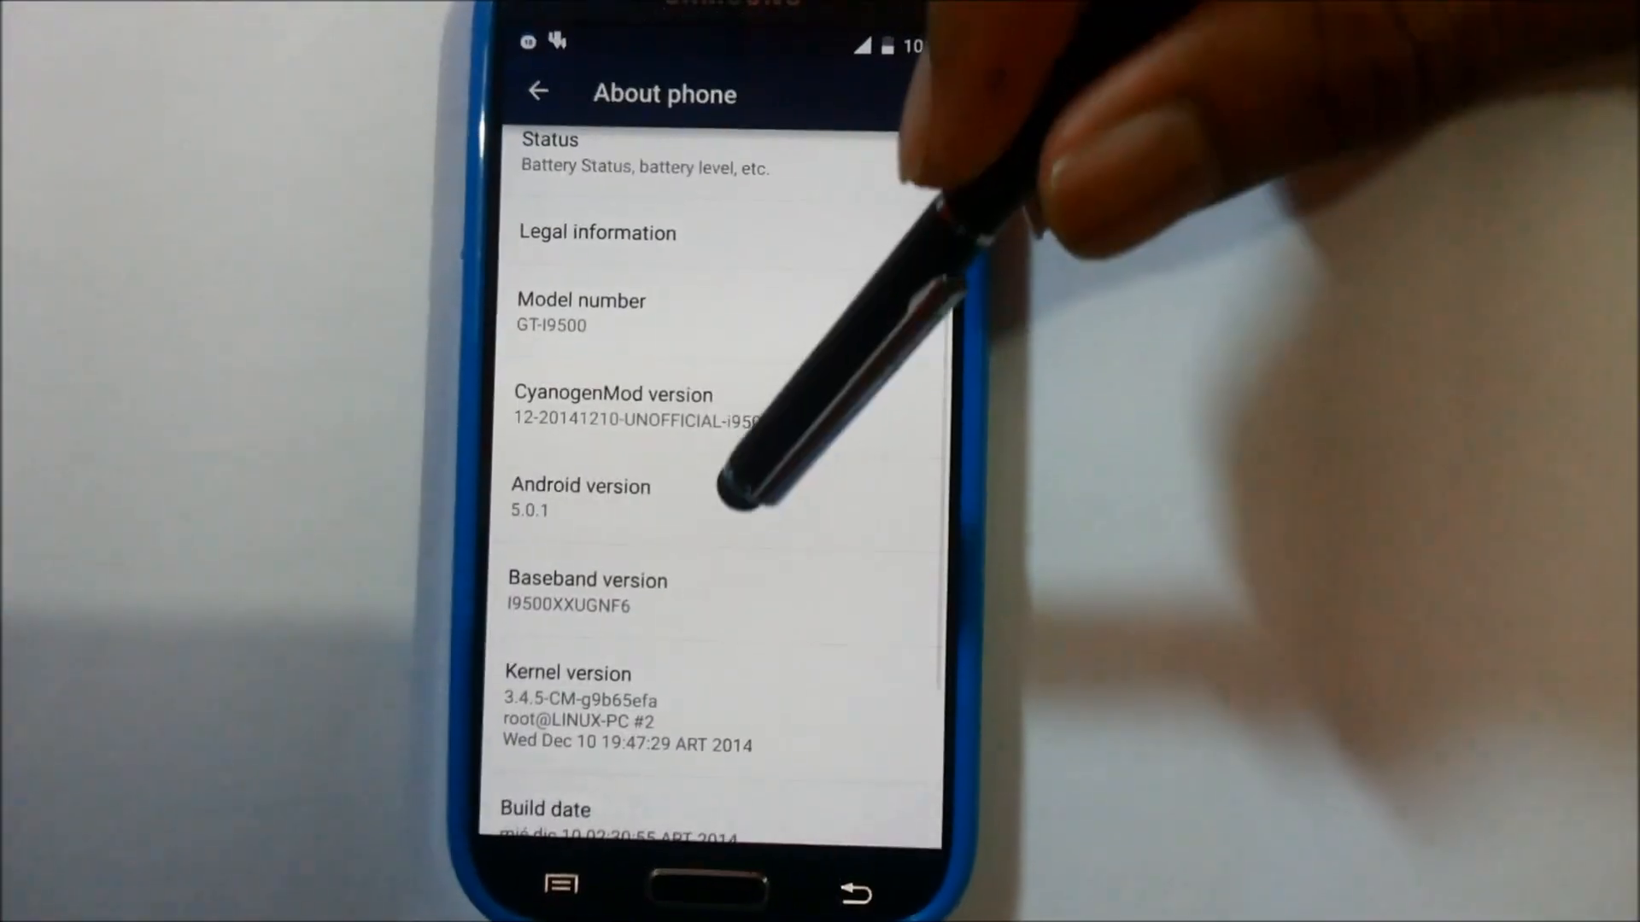
click(733, 418)
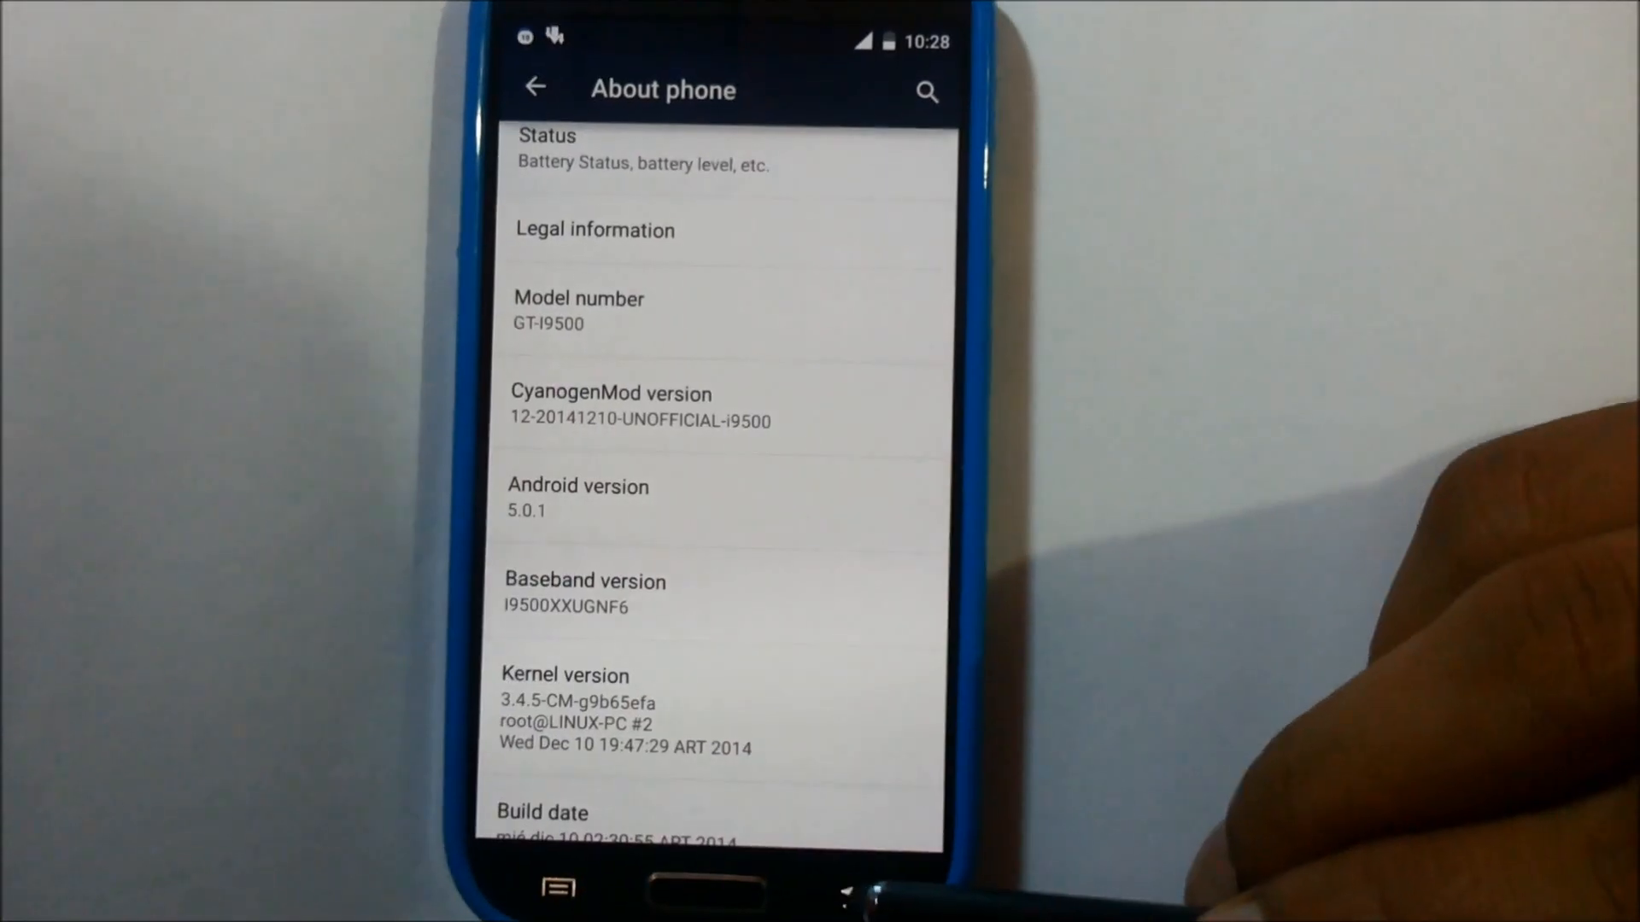
click(534, 87)
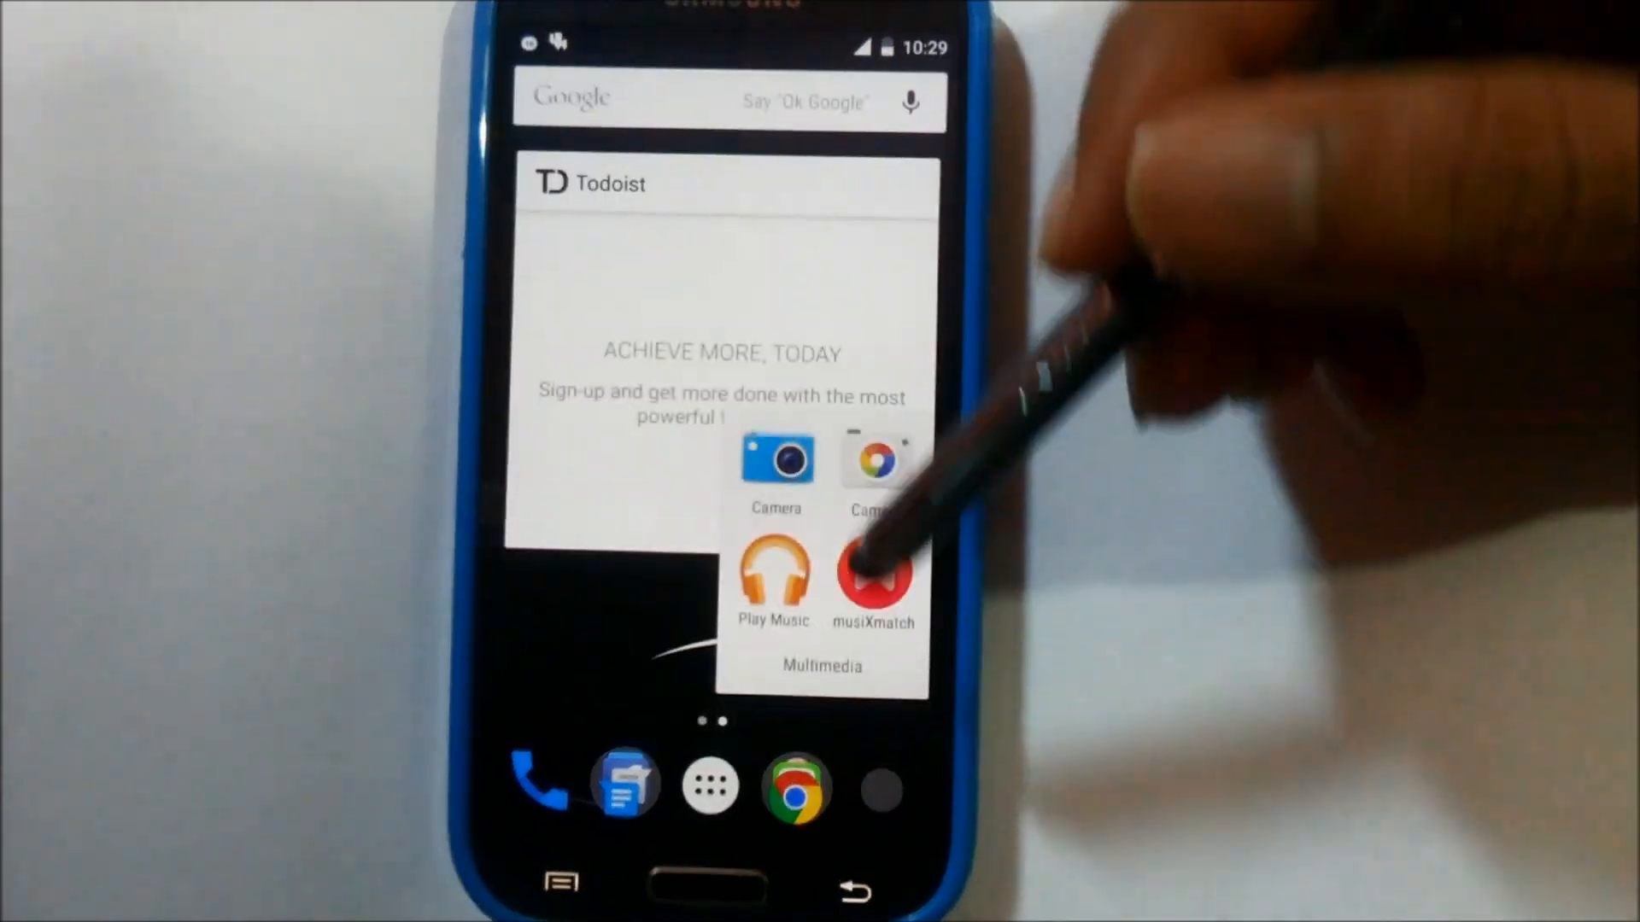
- Close the Multimedia folder and reach Settings at the Personalization section
click(775, 459)
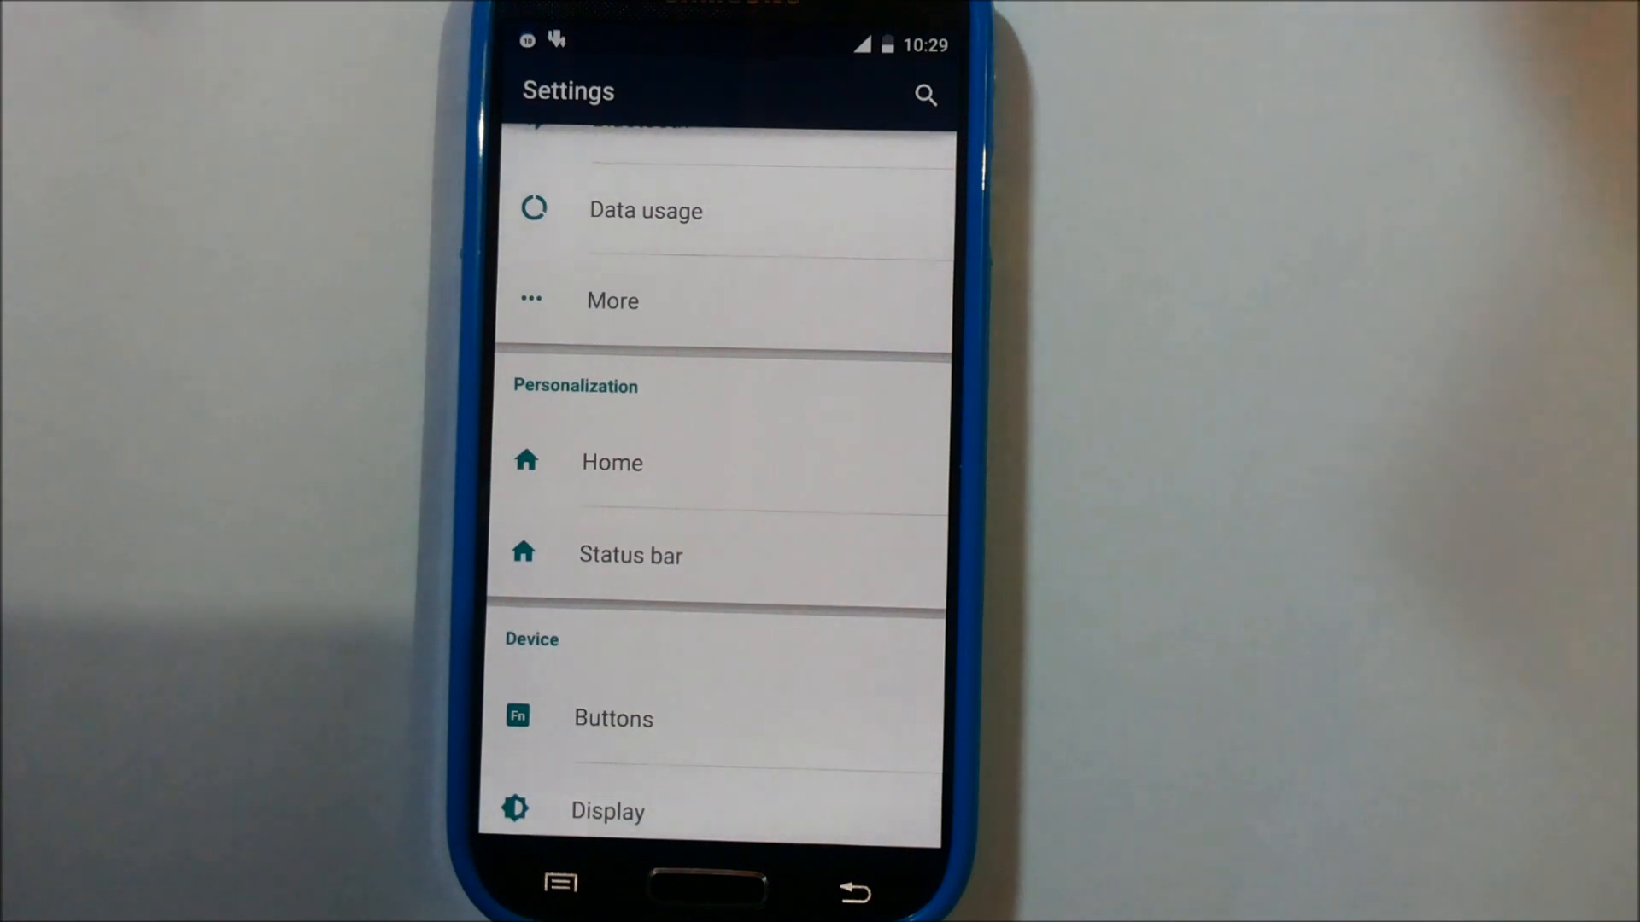
click(630, 553)
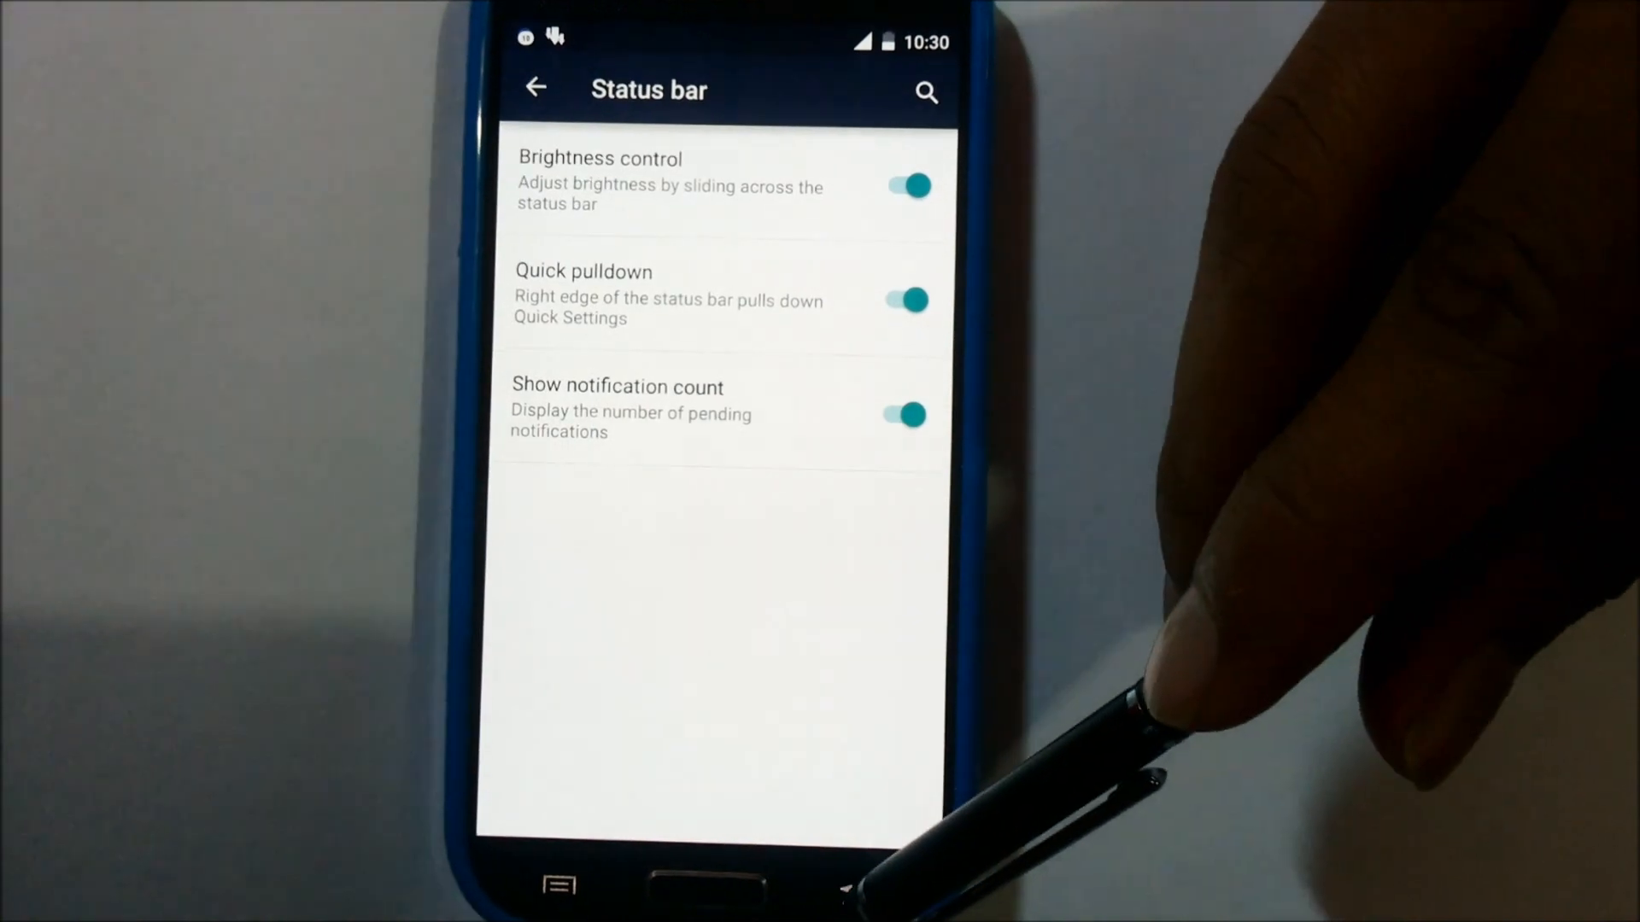
click(535, 87)
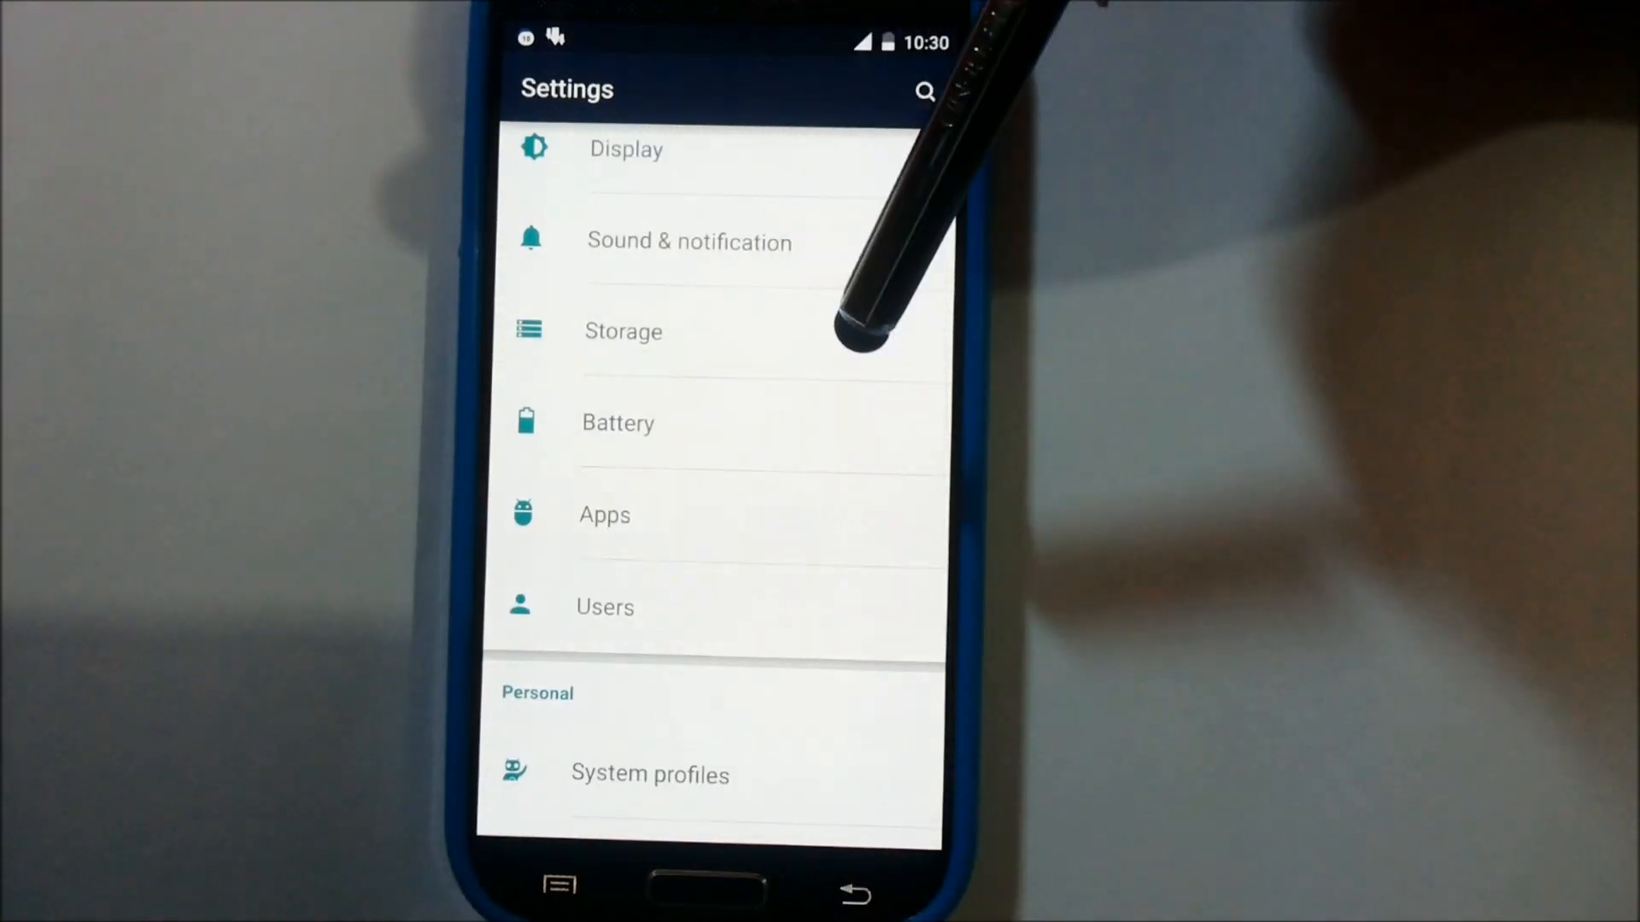
- View Audio Manager's App info from the Apps list, then return to the home screen
click(603, 515)
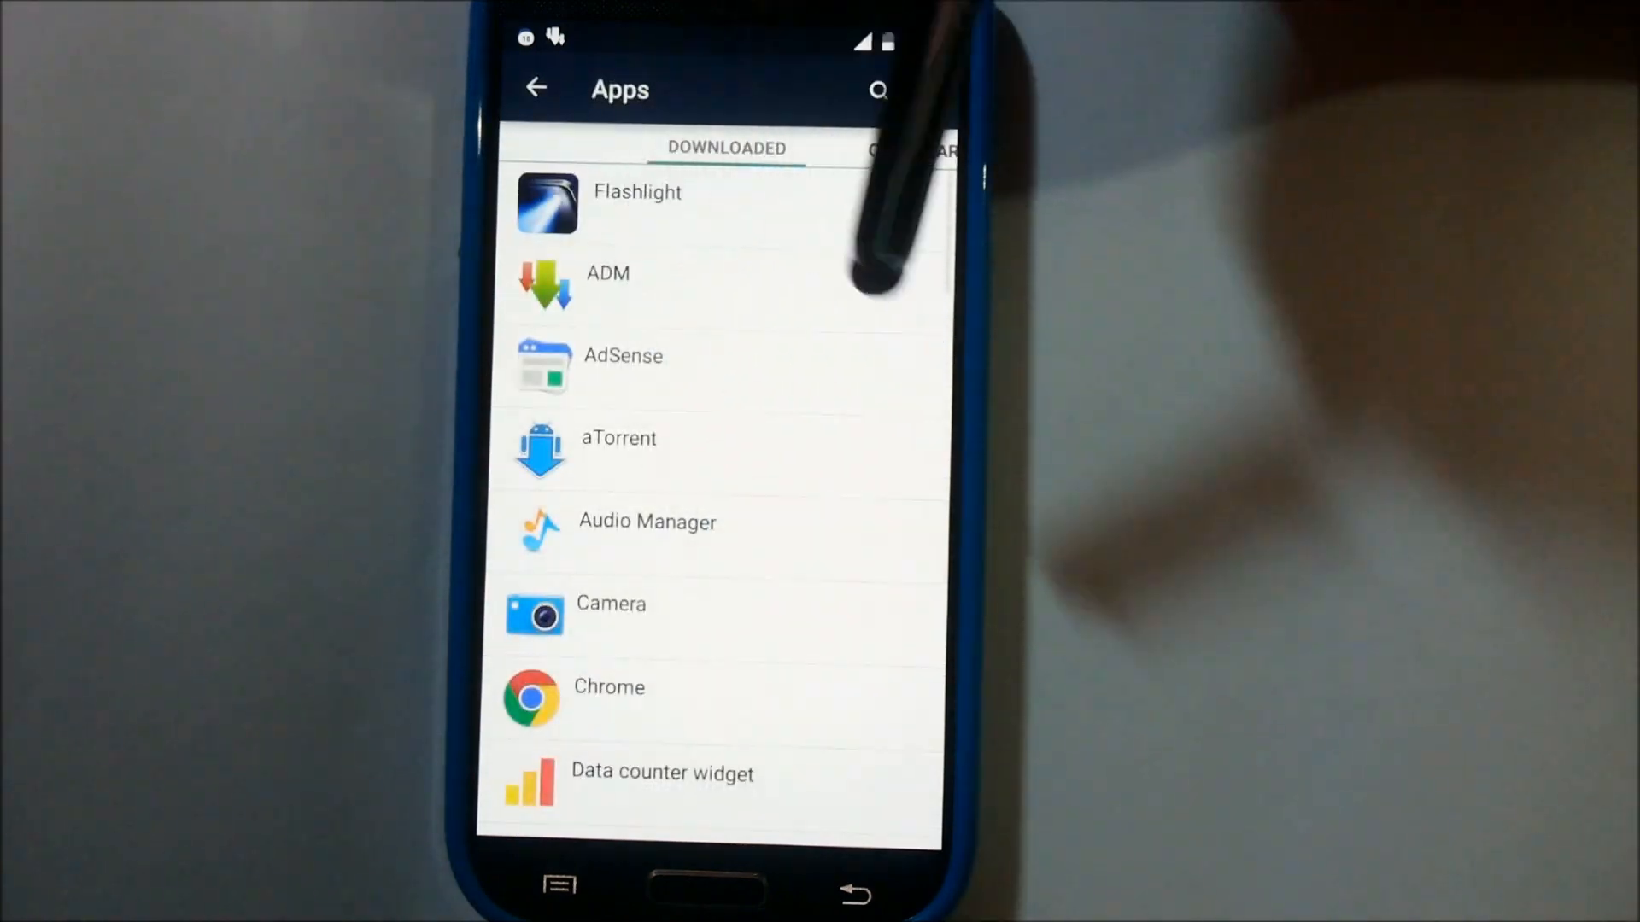
click(648, 523)
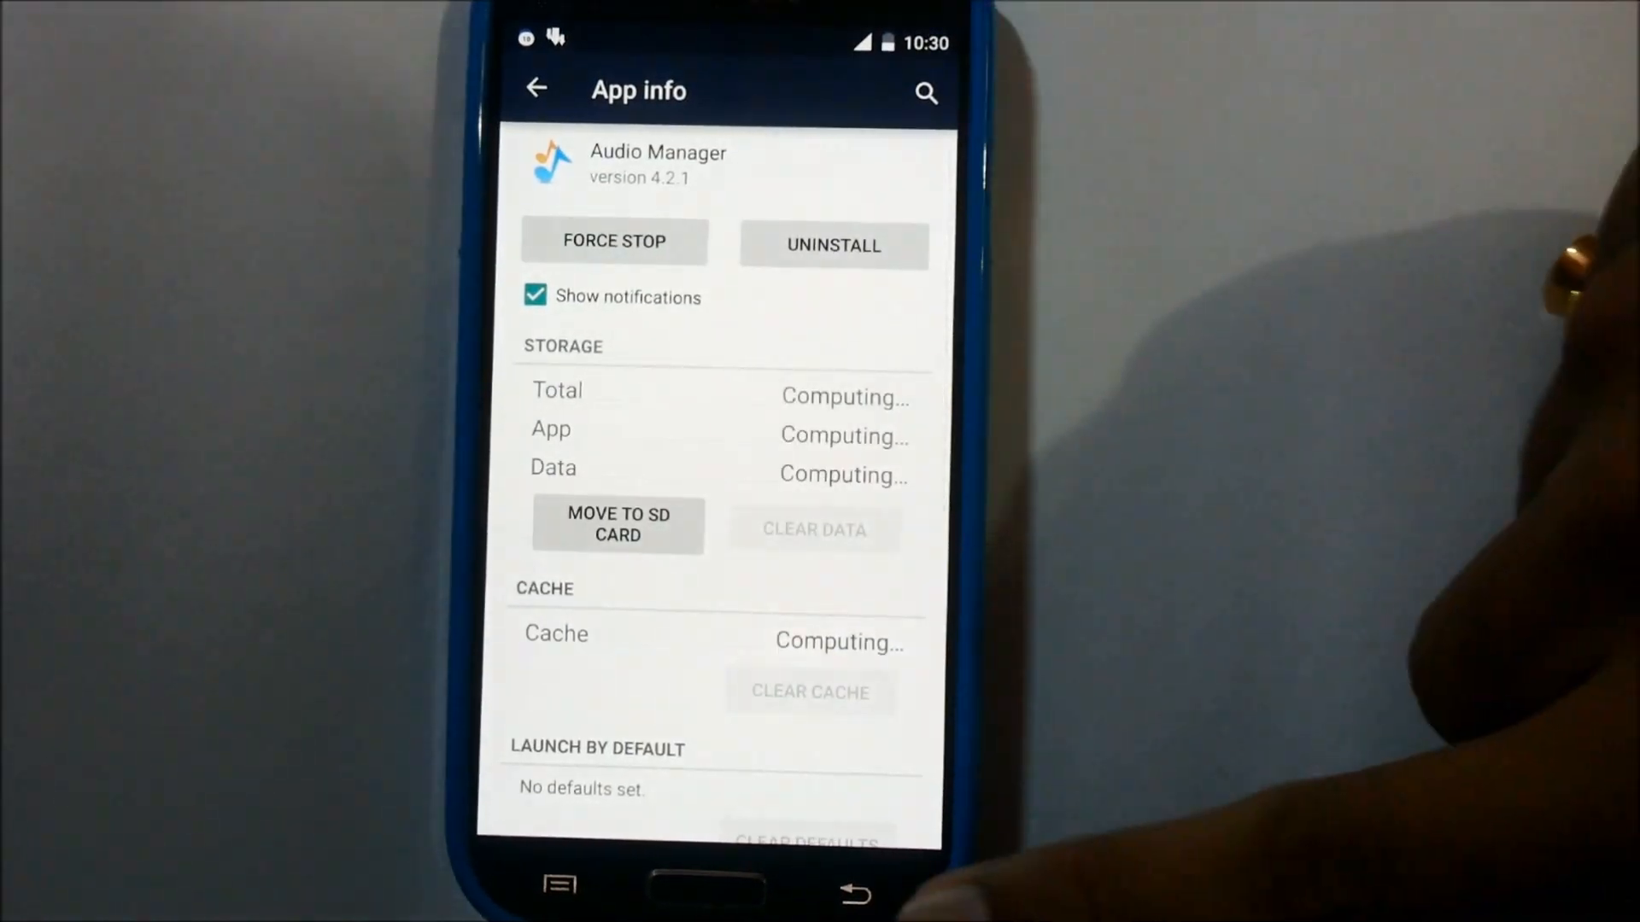
click(537, 89)
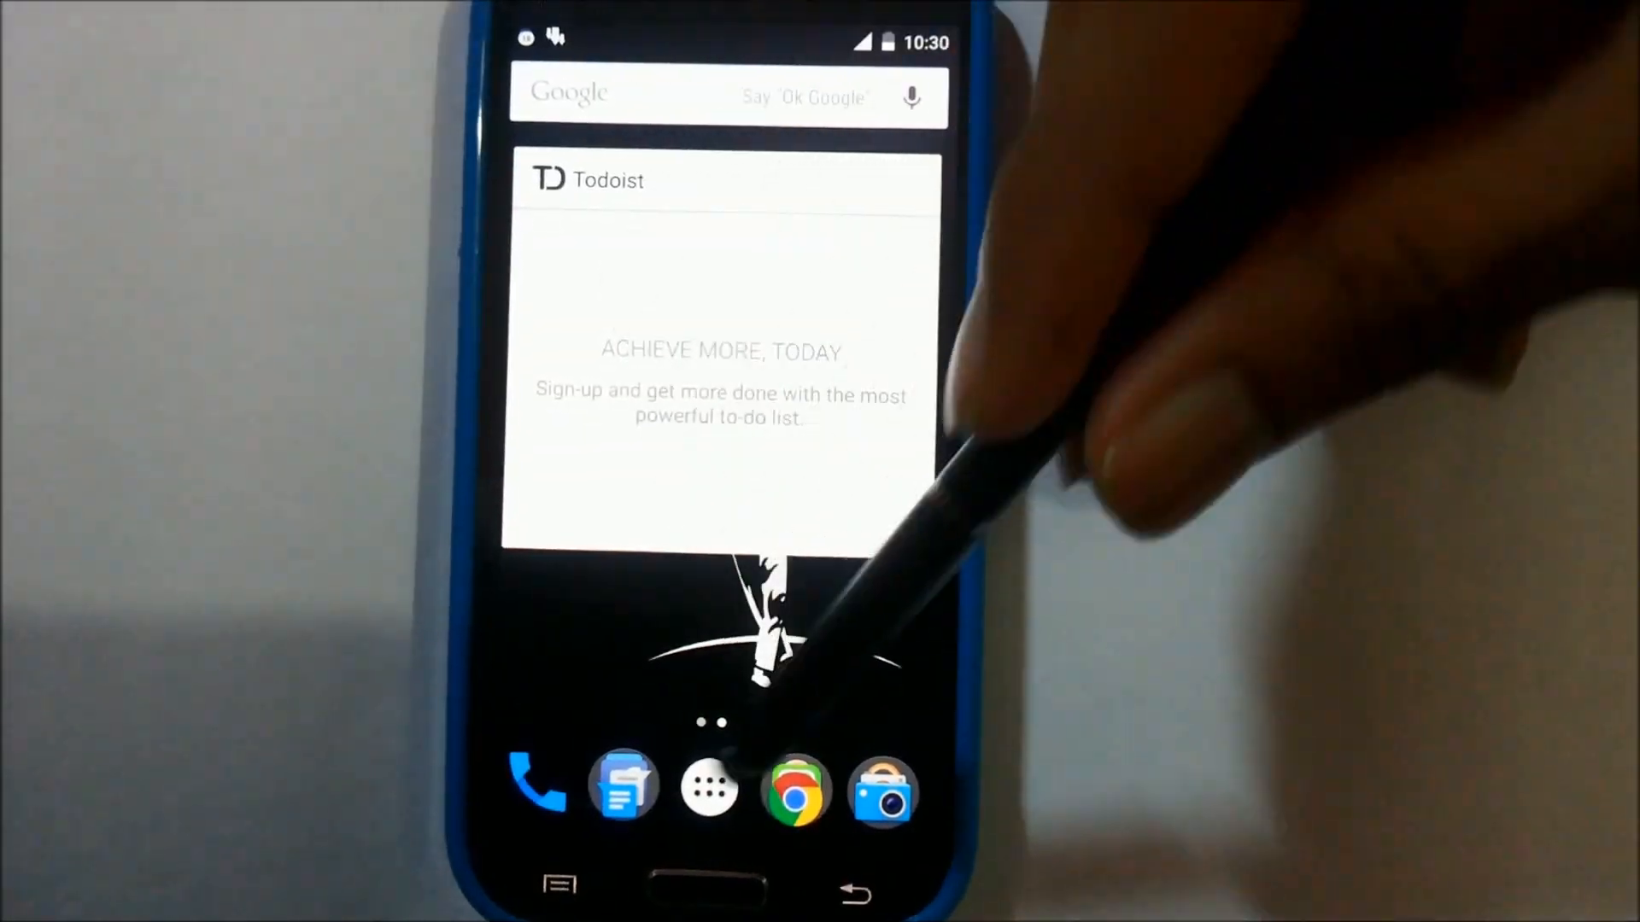
- Switch home screen pages, bring up the app drawer grid and flip to its next page
click(707, 789)
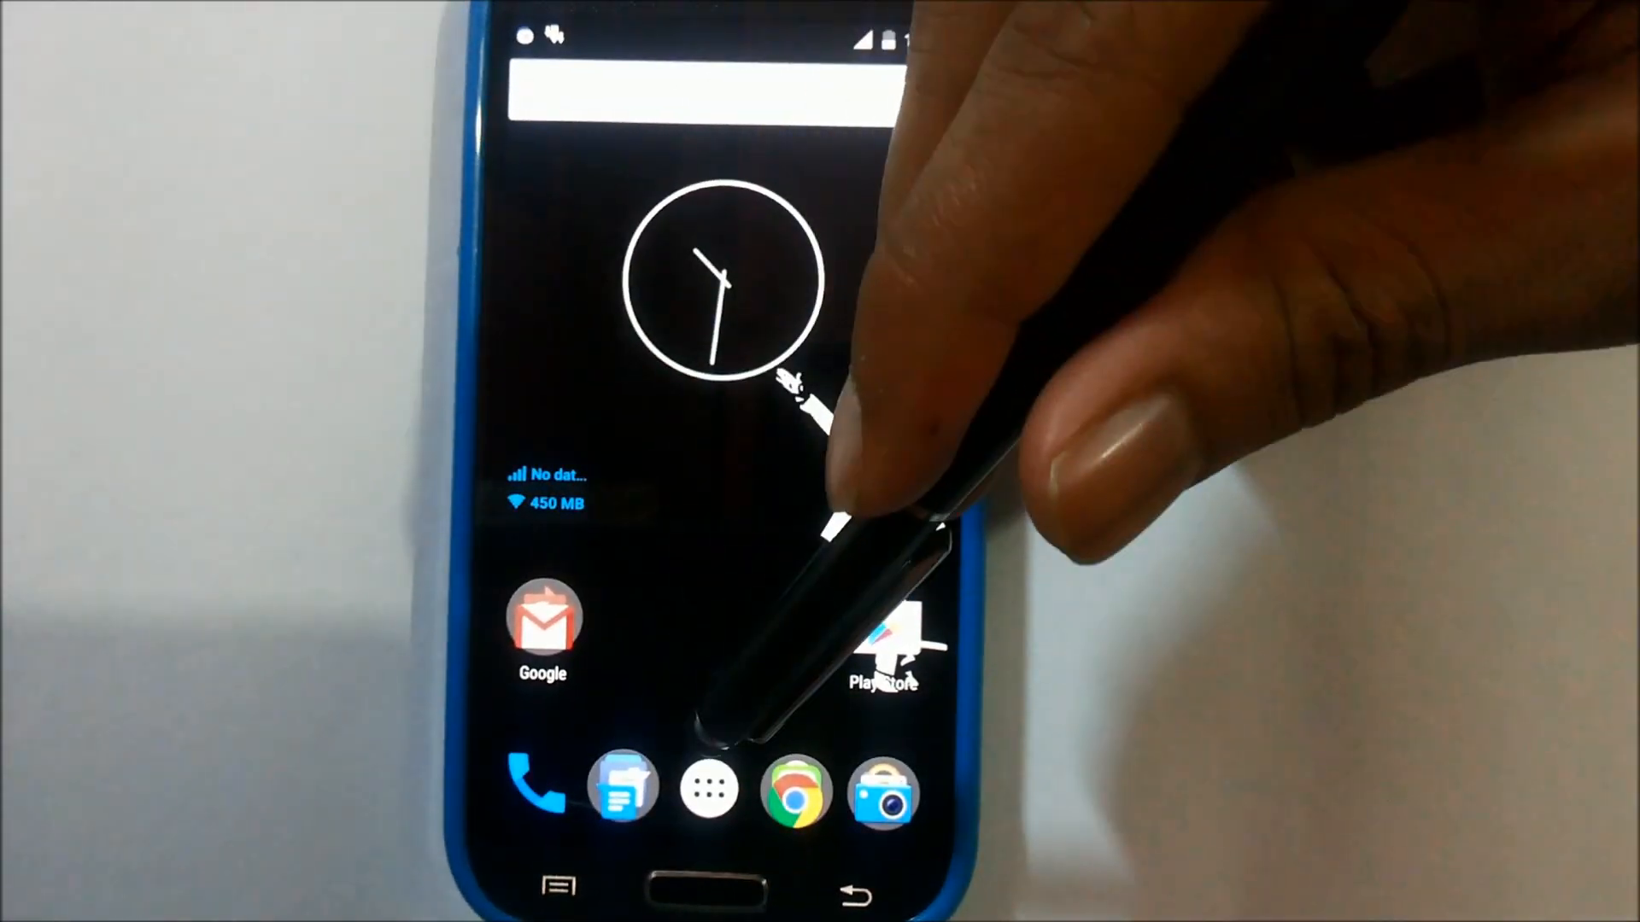
click(707, 787)
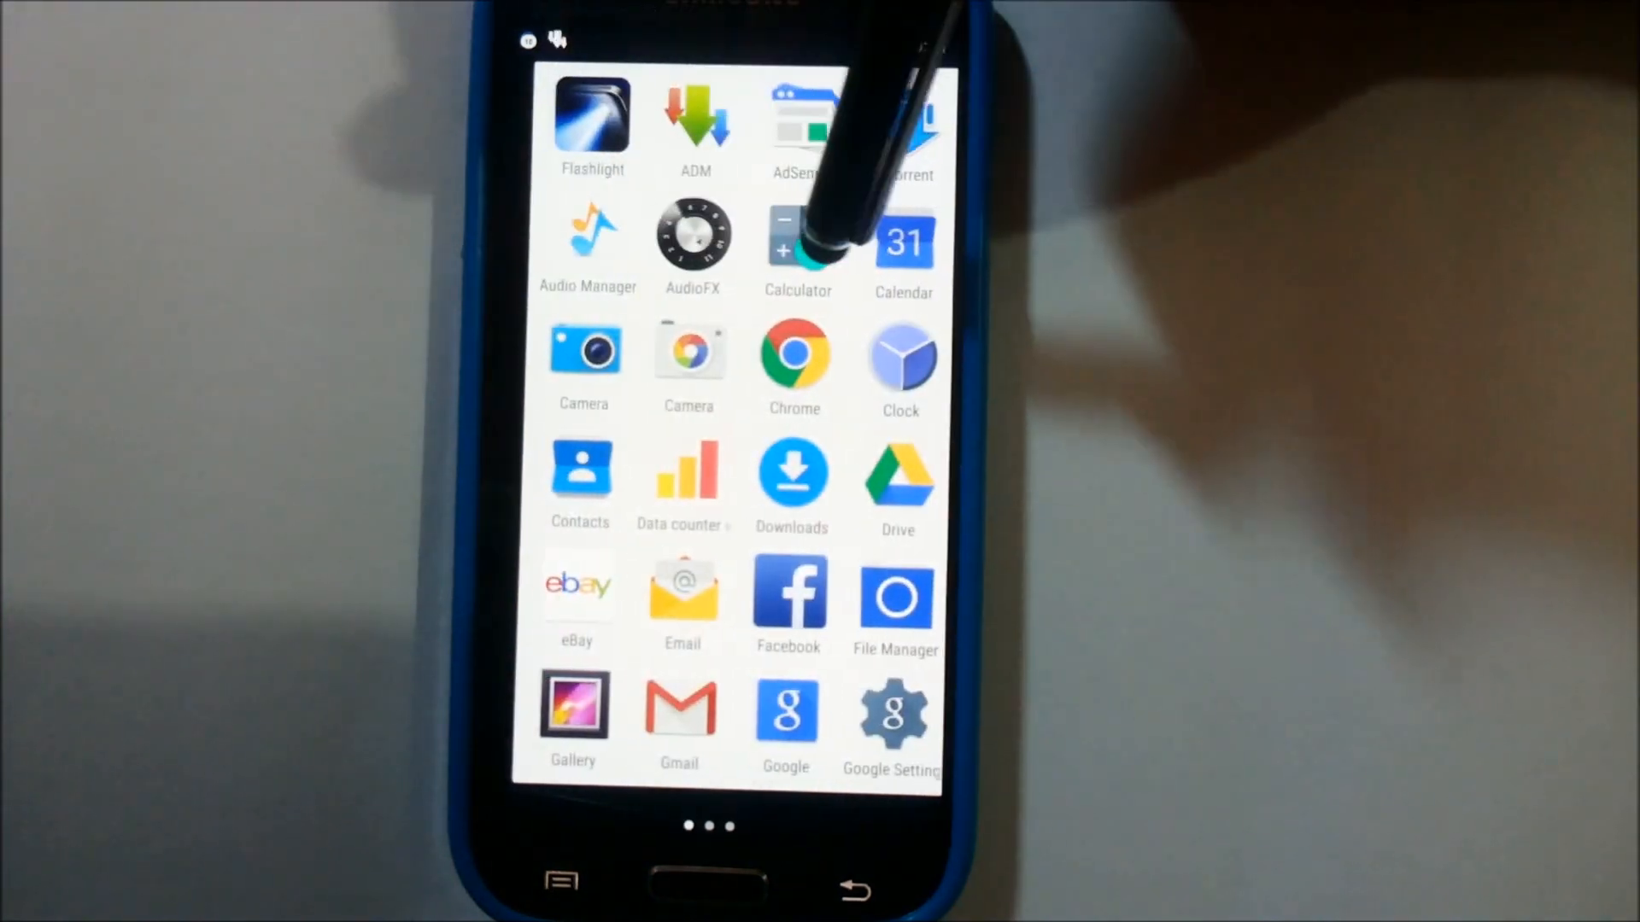
scroll(left, 3)
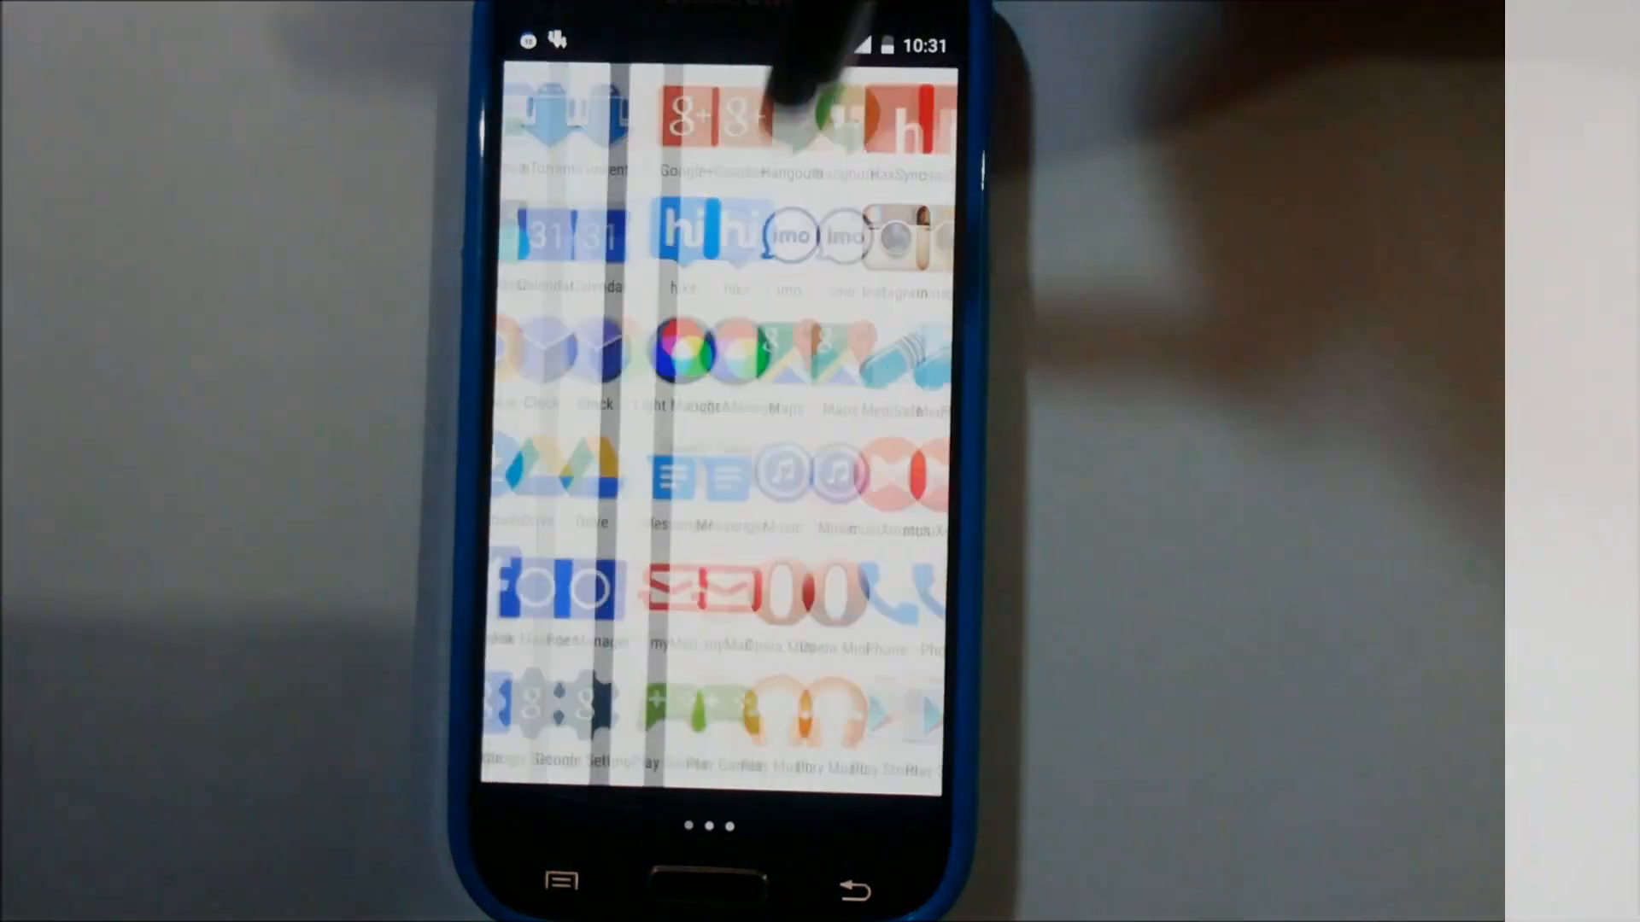